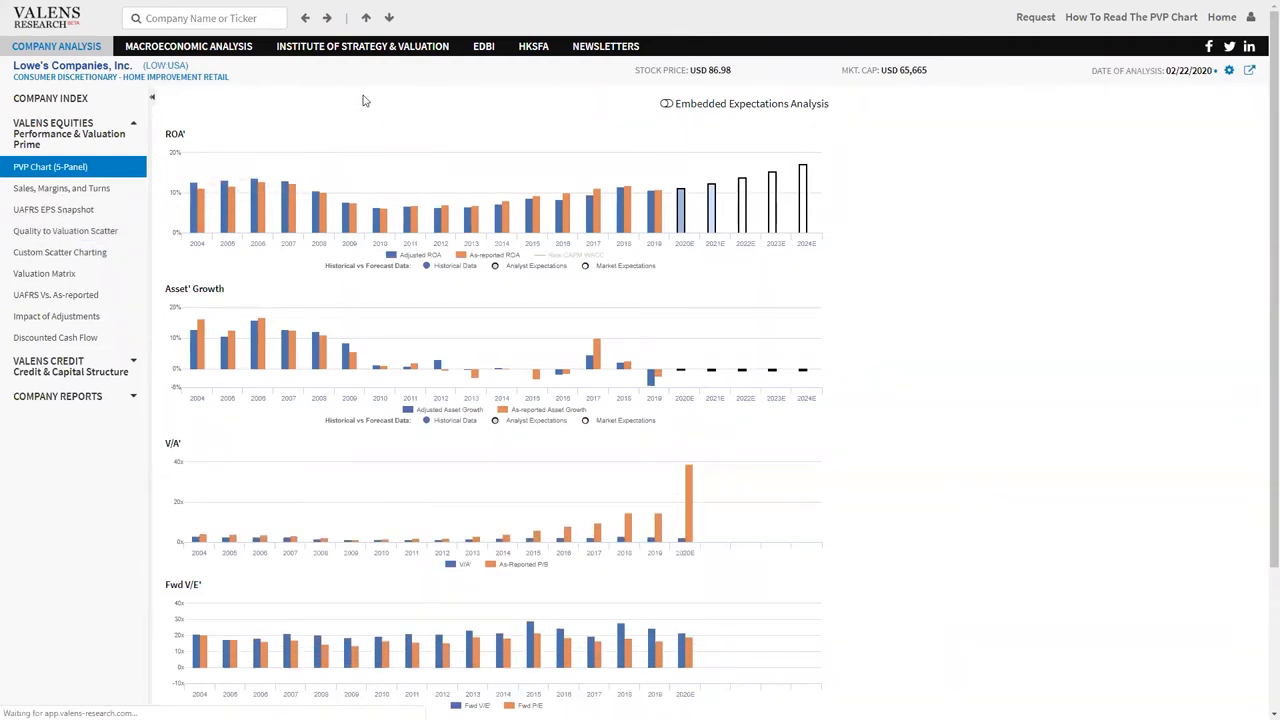
- Show the Quality to Valuation Scatter of Lowe's home improvement retail peers
click(64, 232)
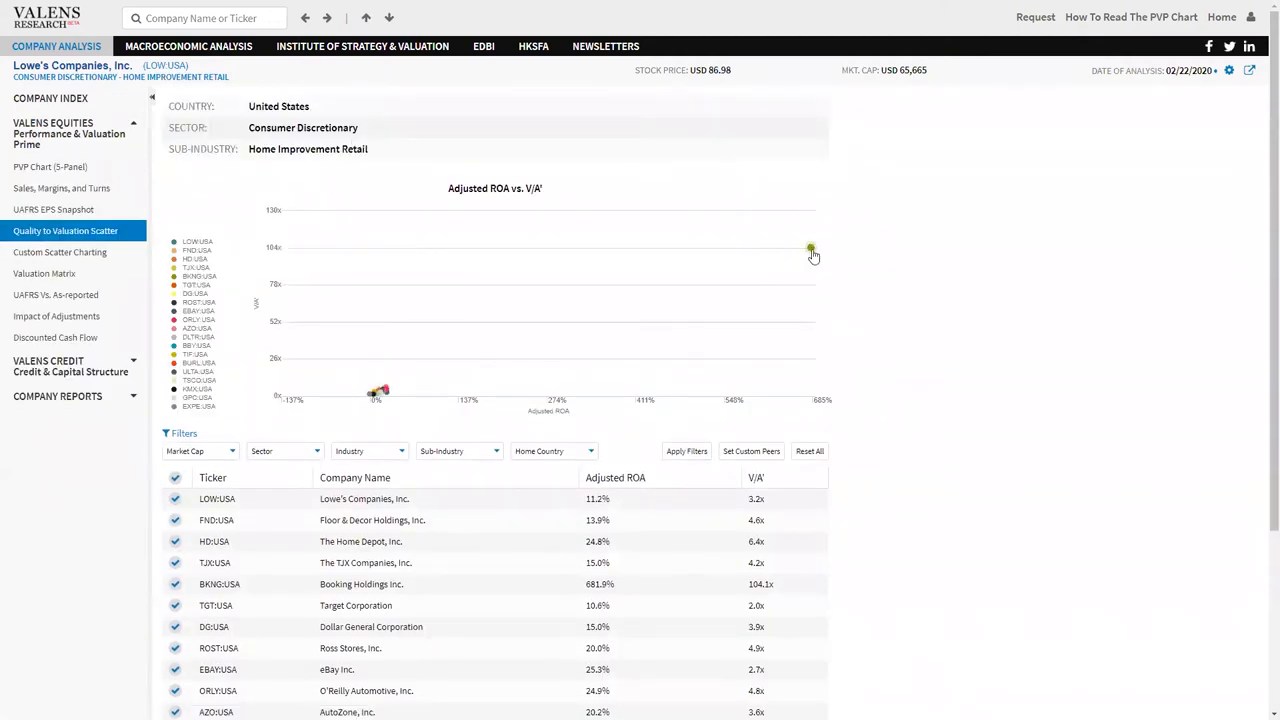
- Remove the Booking Holdings (BKNG) outlier point from the peer scatter
click(810, 248)
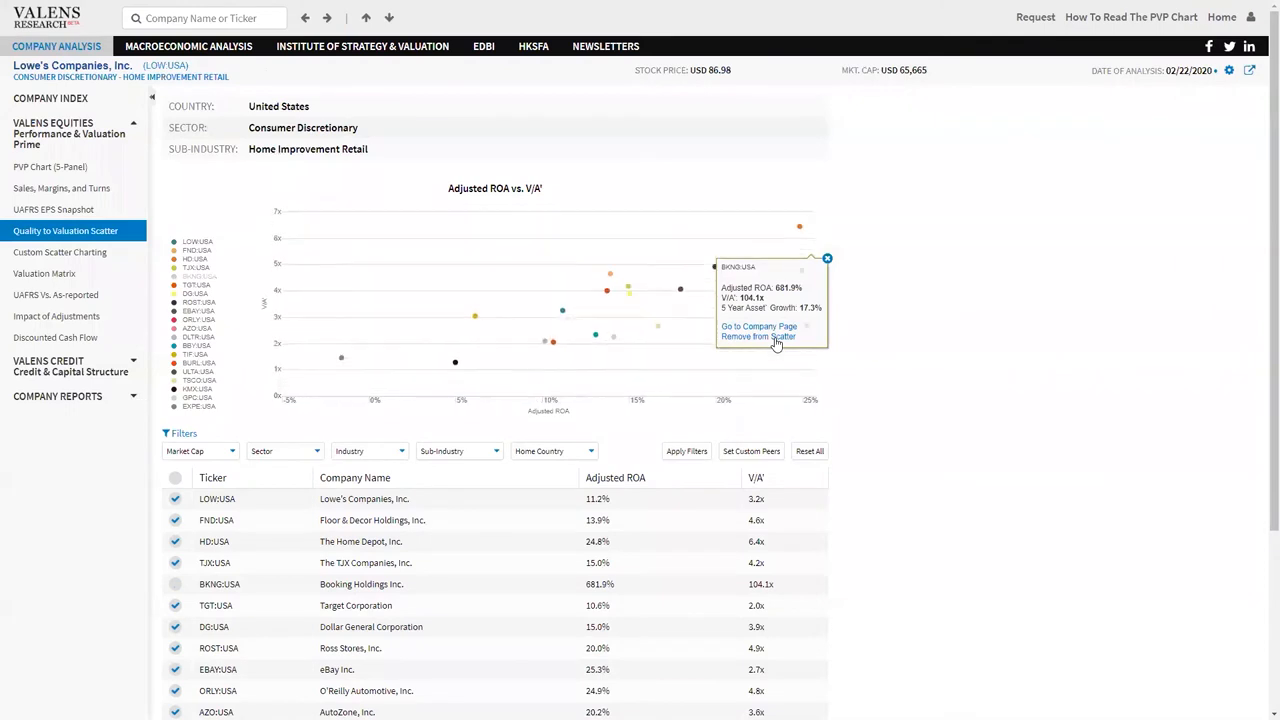
click(828, 258)
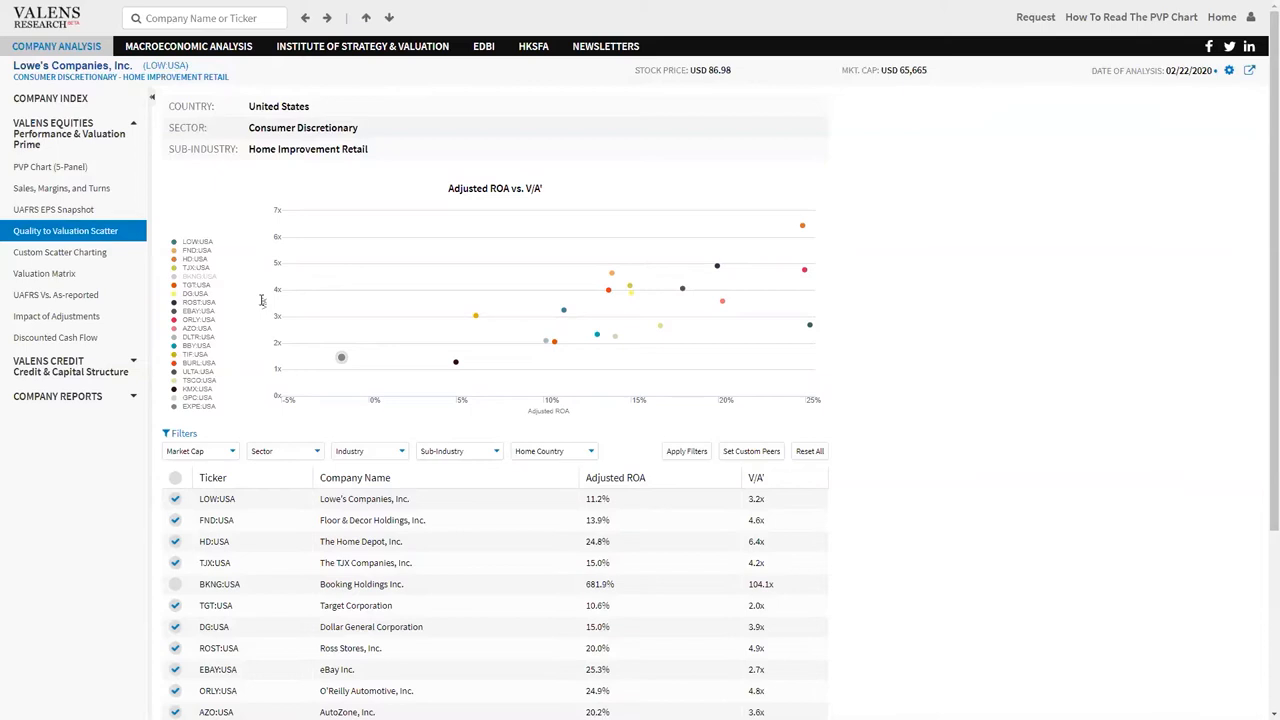
mouse_move(342, 362)
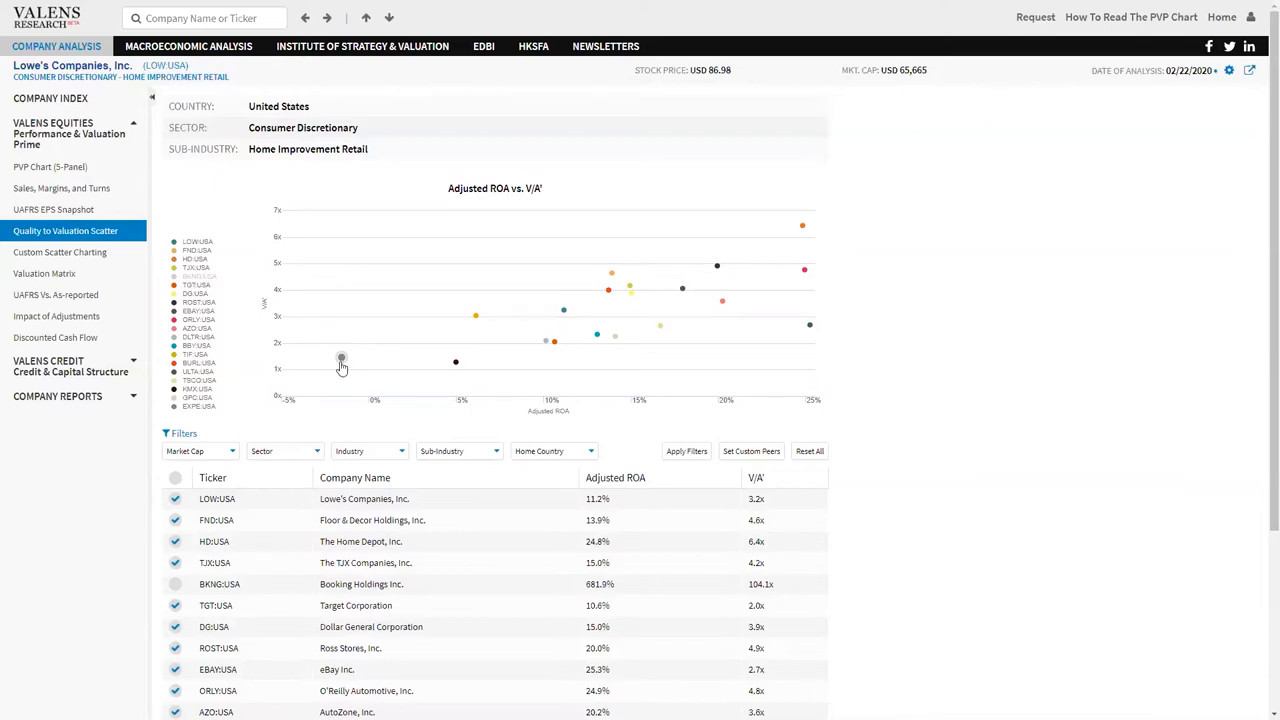
- Remove the leftmost low-ROA outlier so the scatter rescales around remaining peers
click(340, 360)
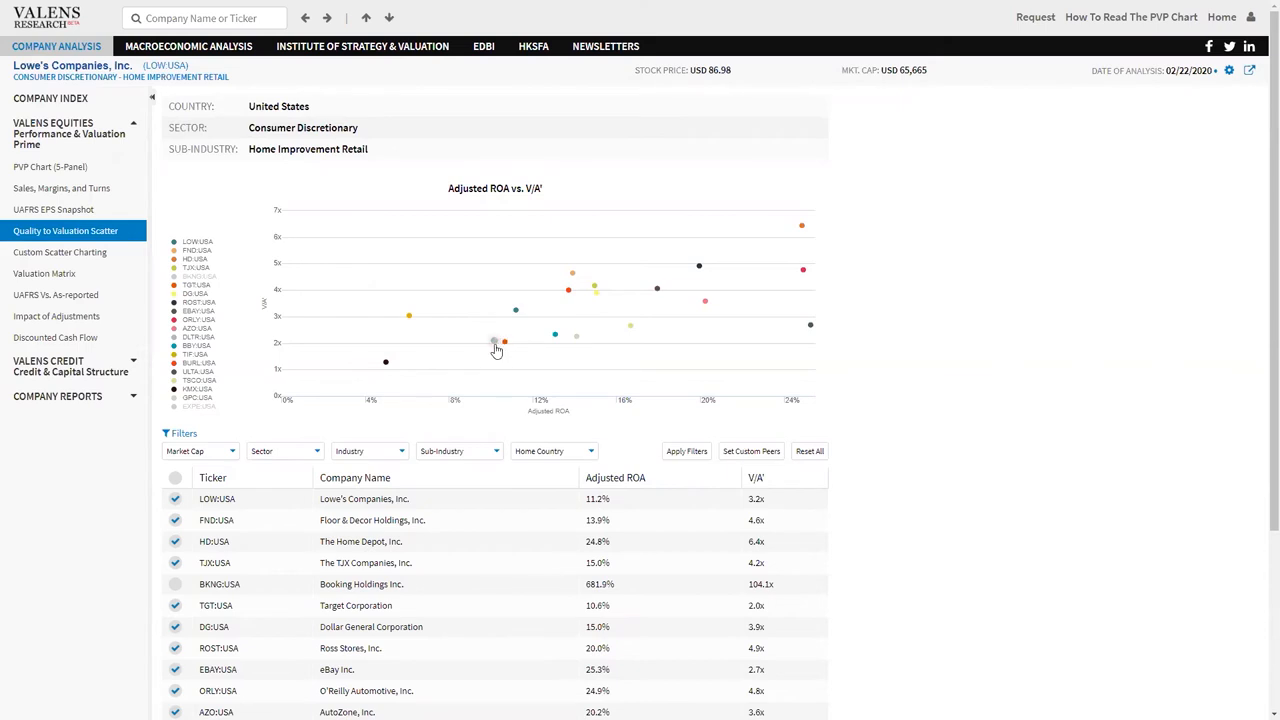
mouse_move(556, 332)
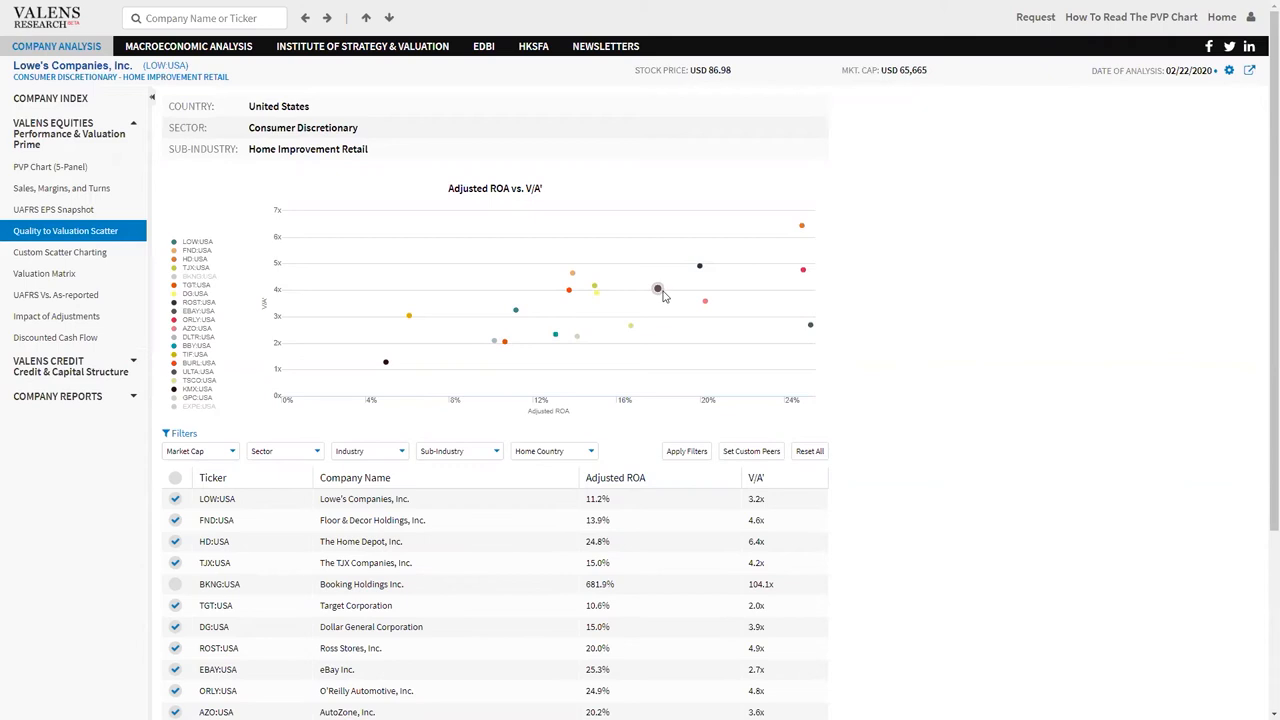
mouse_move(444, 428)
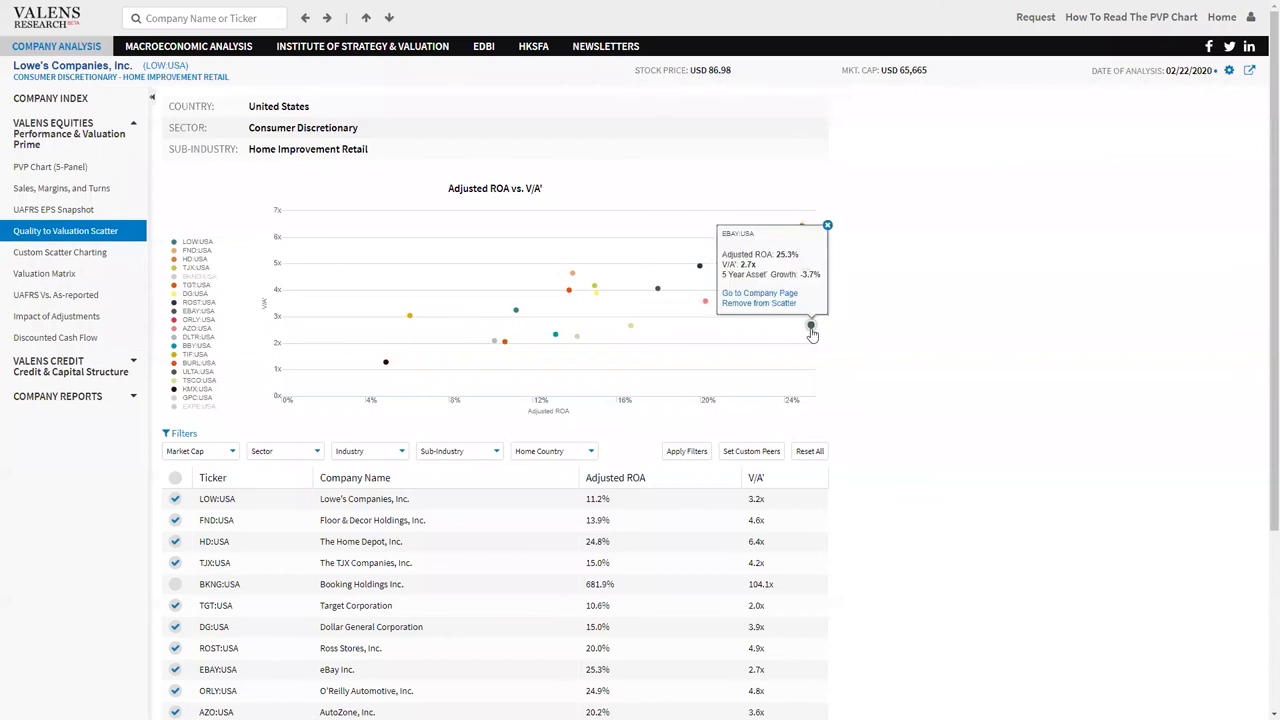
mouse_move(782, 316)
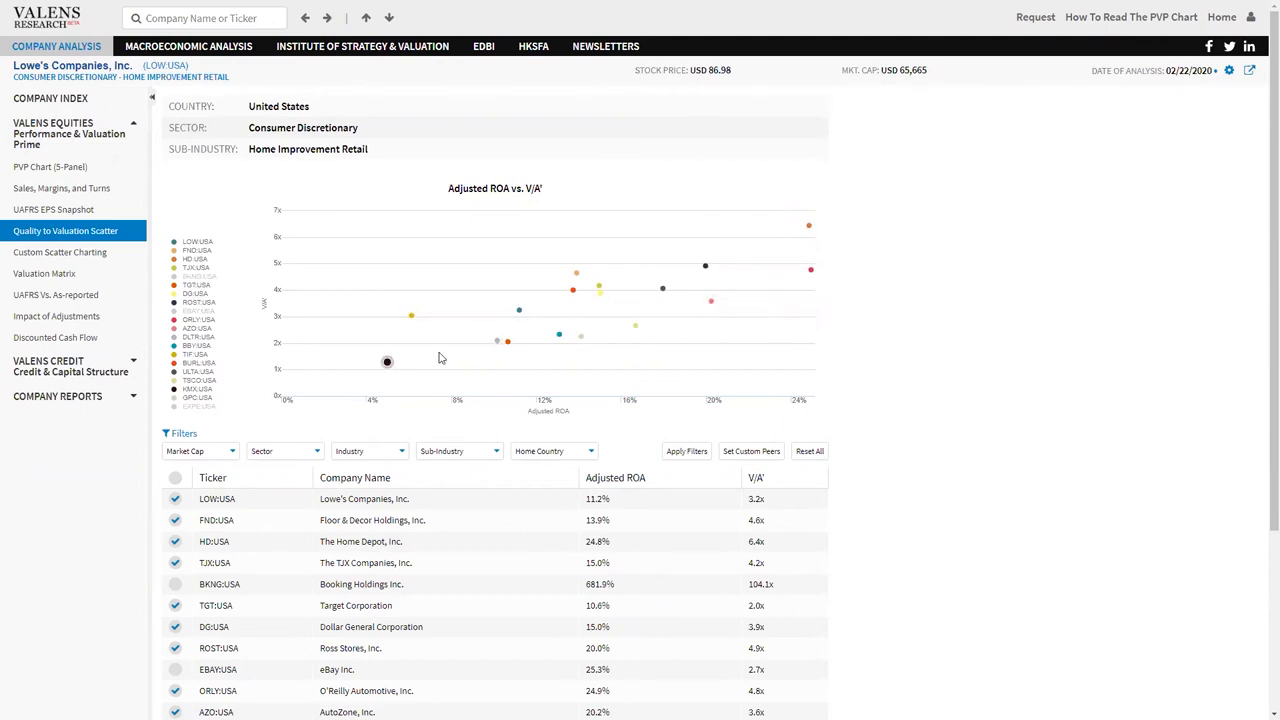
mouse_move(332, 272)
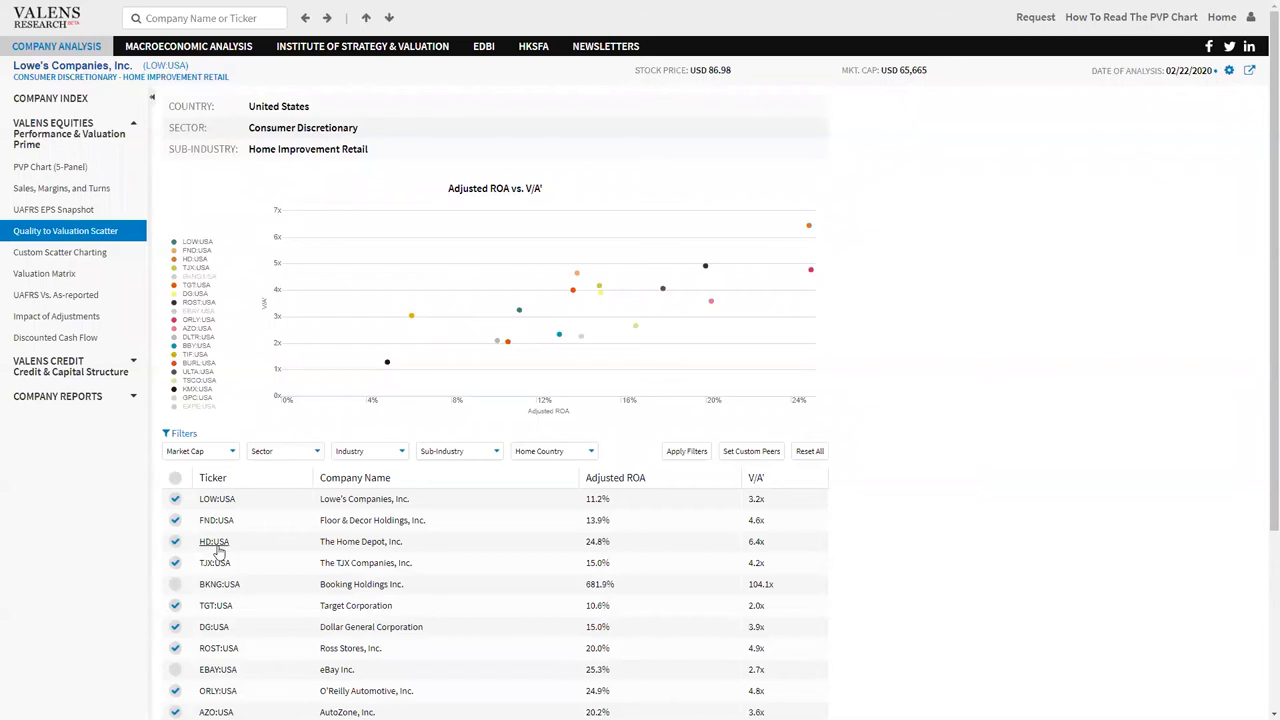
- Load Home Depot's 5-panel PVP chart from the HD/USA row of the peer table
click(212, 540)
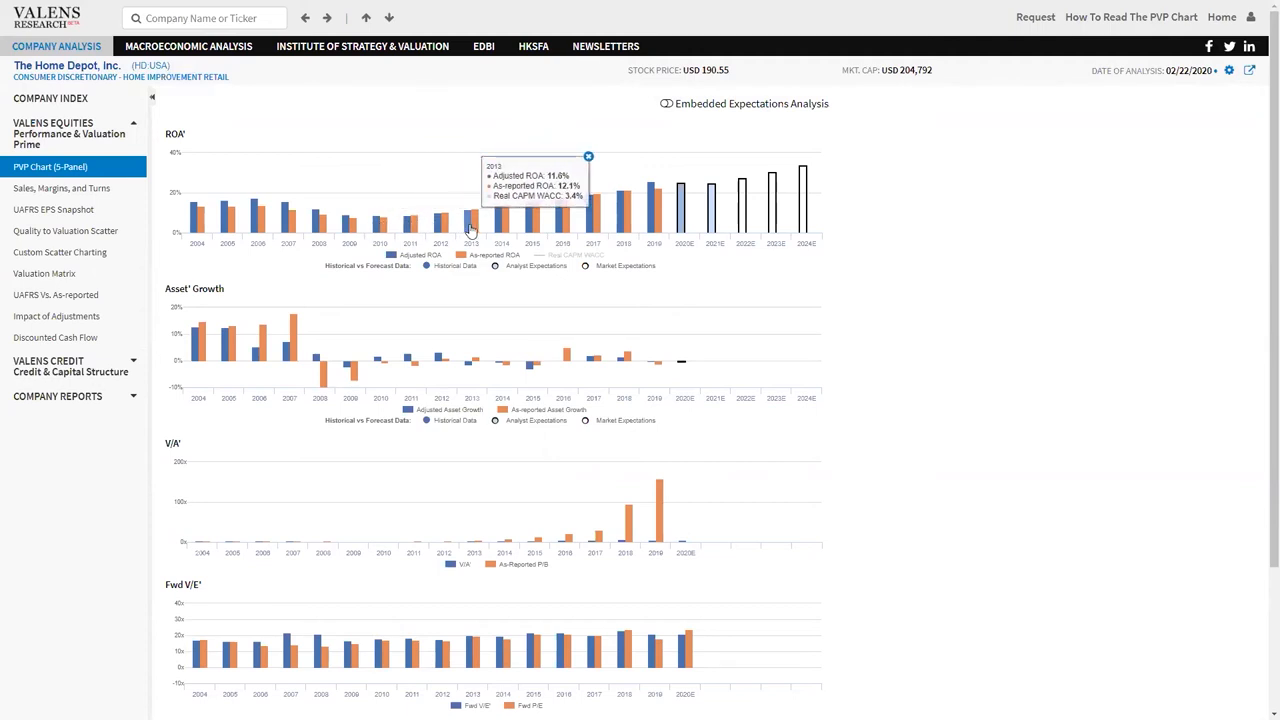
mouse_move(562, 228)
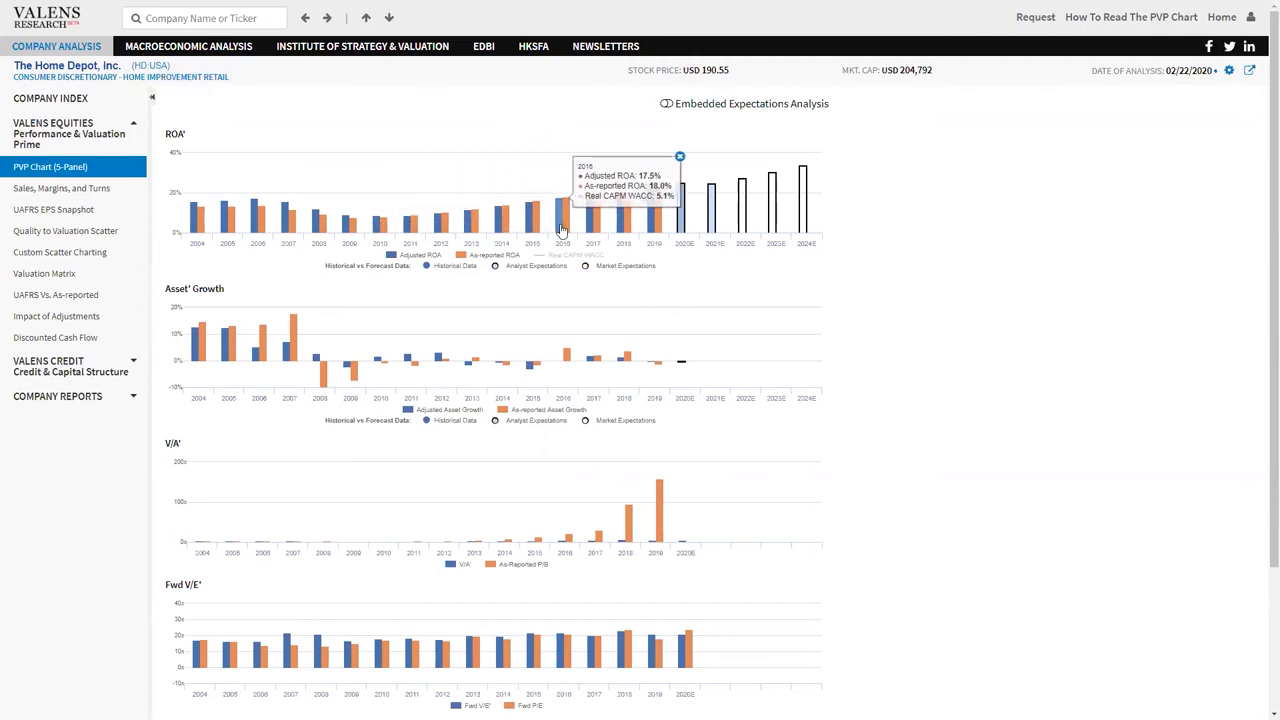
mouse_move(652, 232)
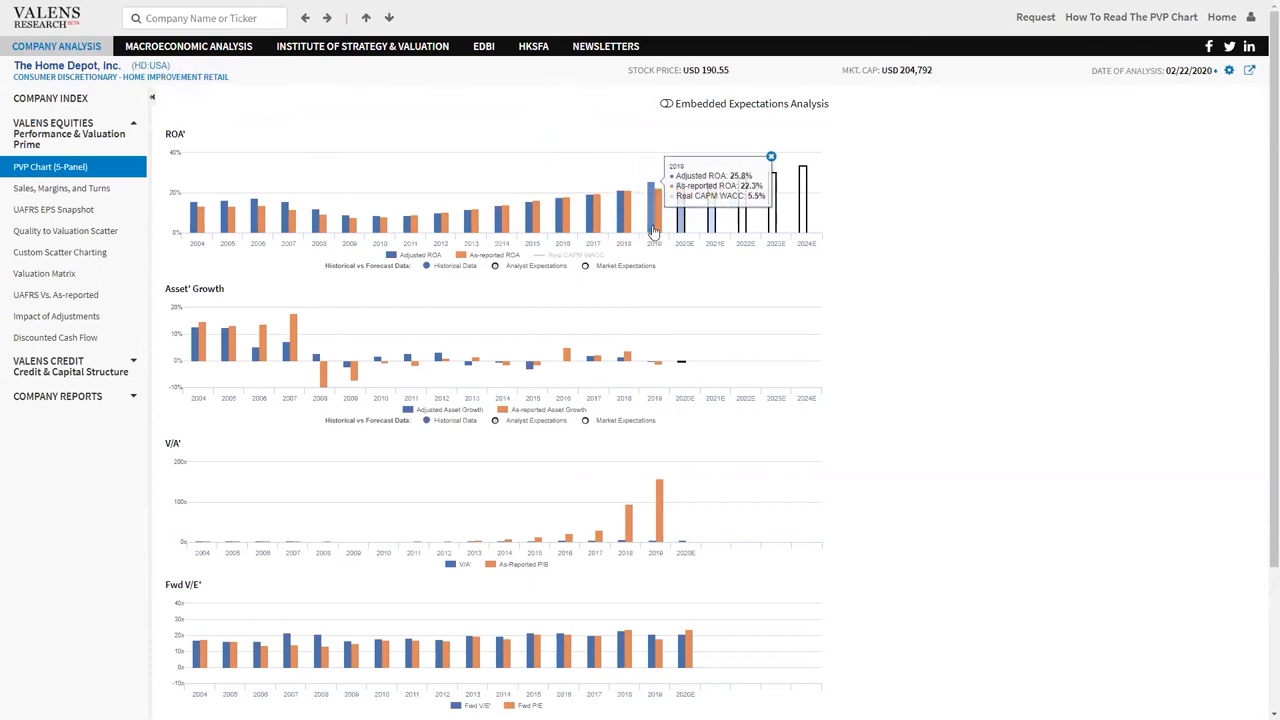
mouse_move(940, 290)
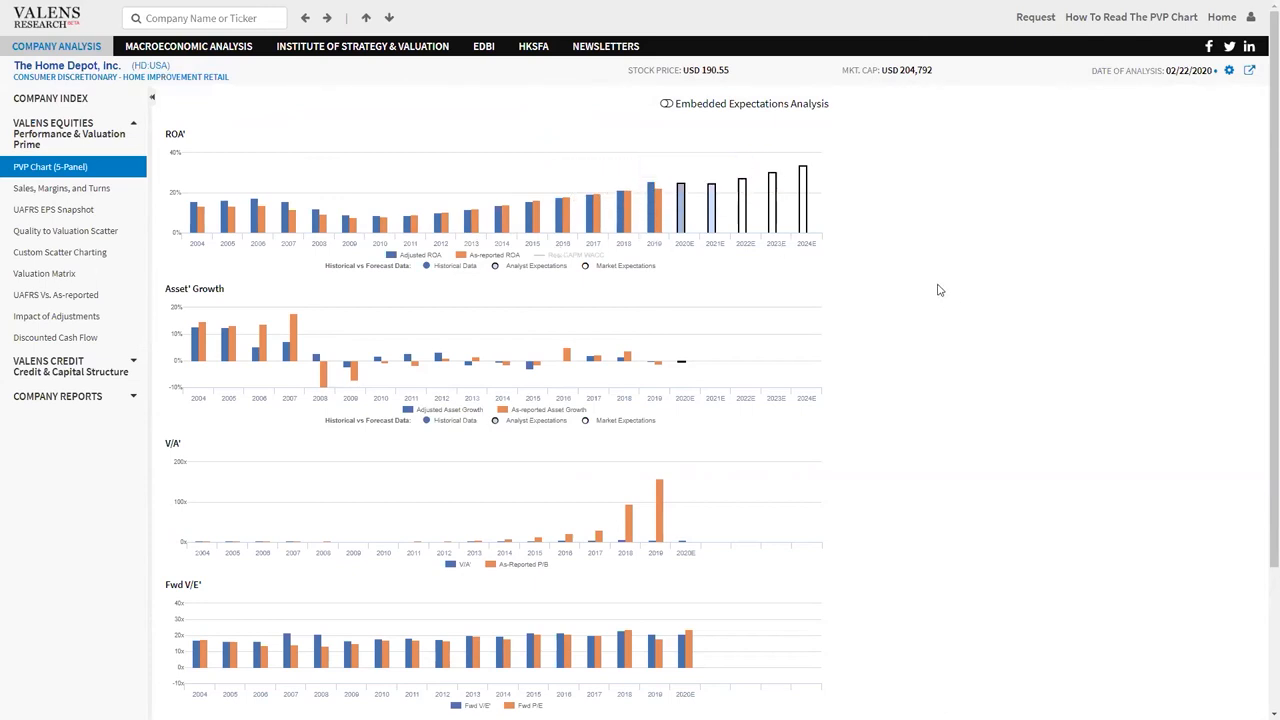
mouse_move(910, 330)
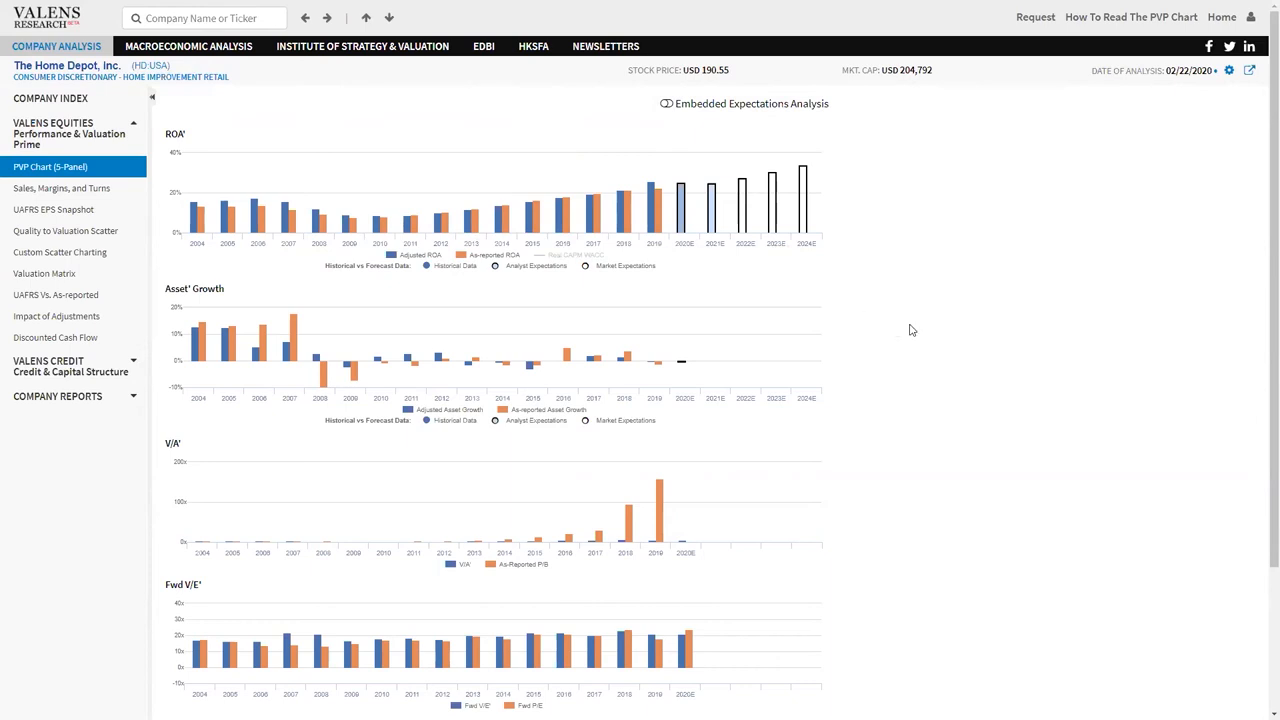
mouse_move(918, 288)
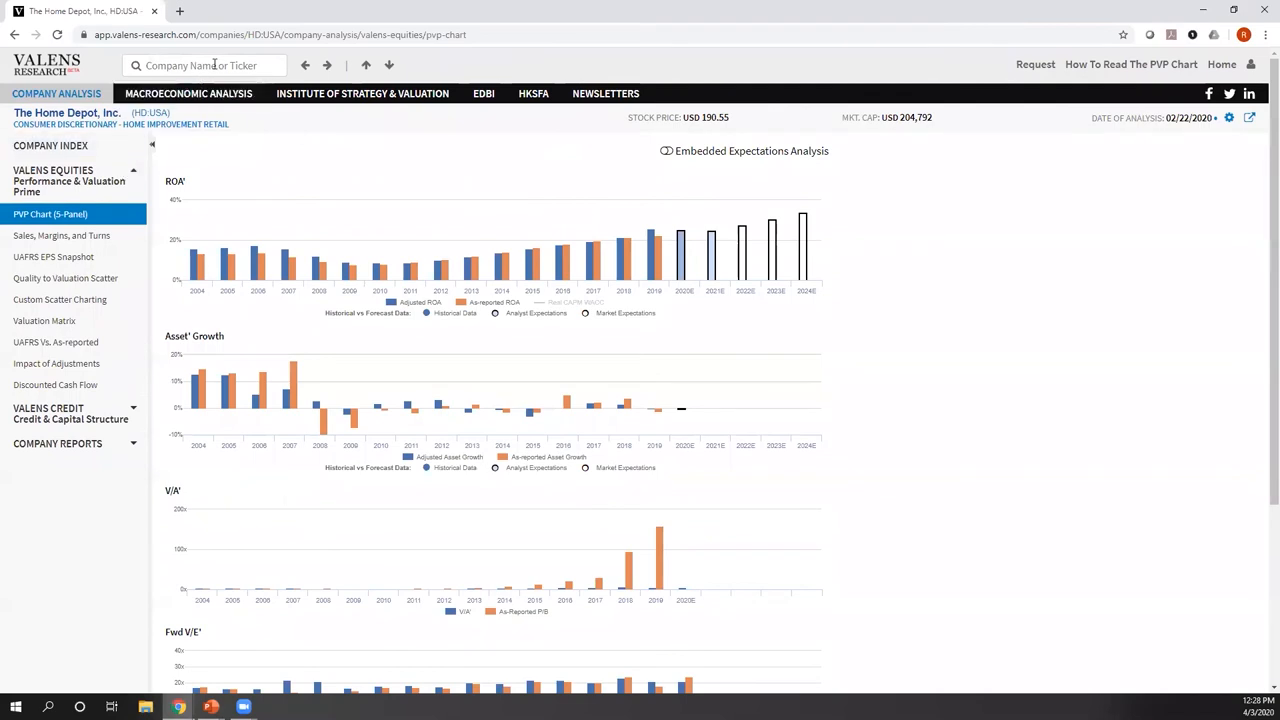
- Search LOWUSA in the second tab and load Lowe's Companies' PVP chart
text(low)
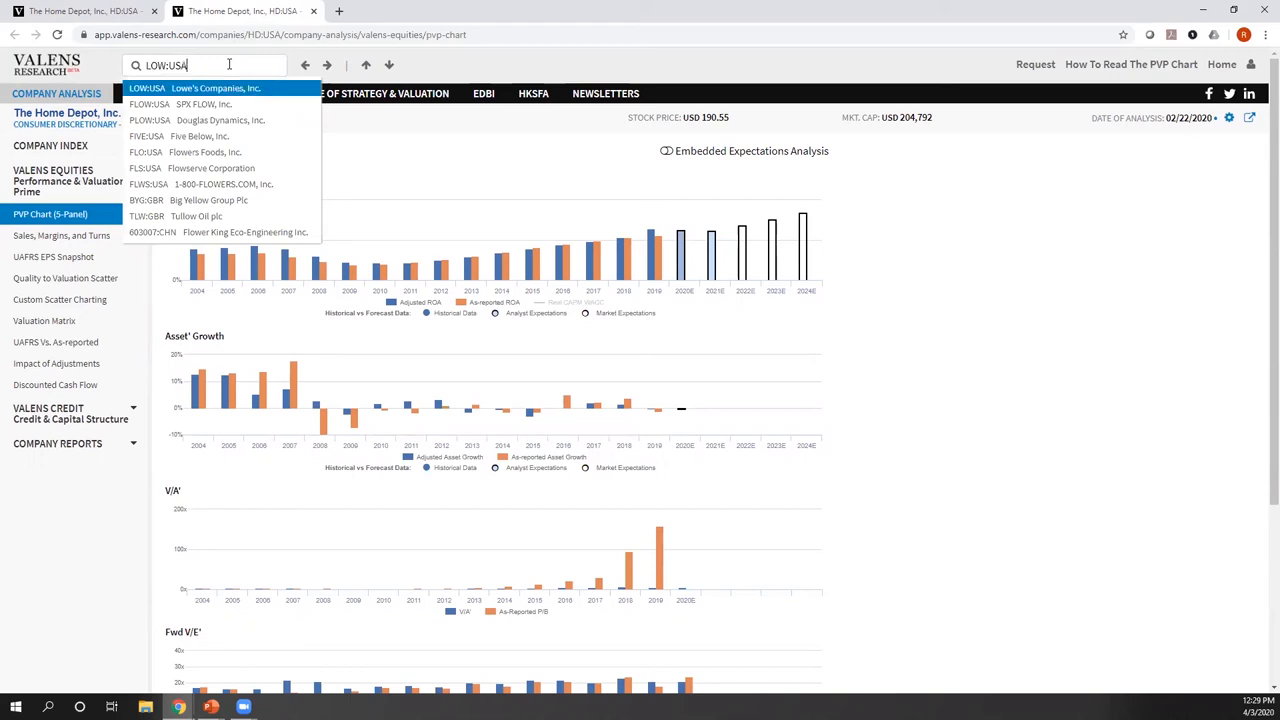
click(216, 88)
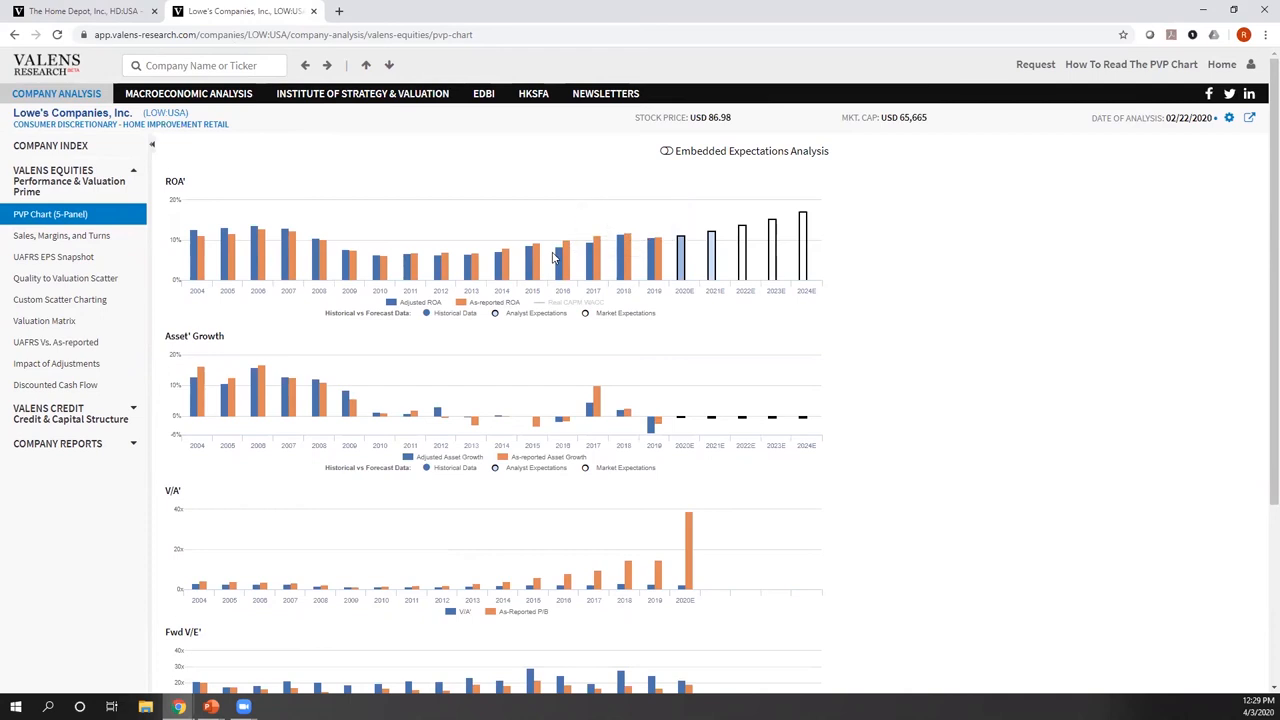
mouse_move(804, 240)
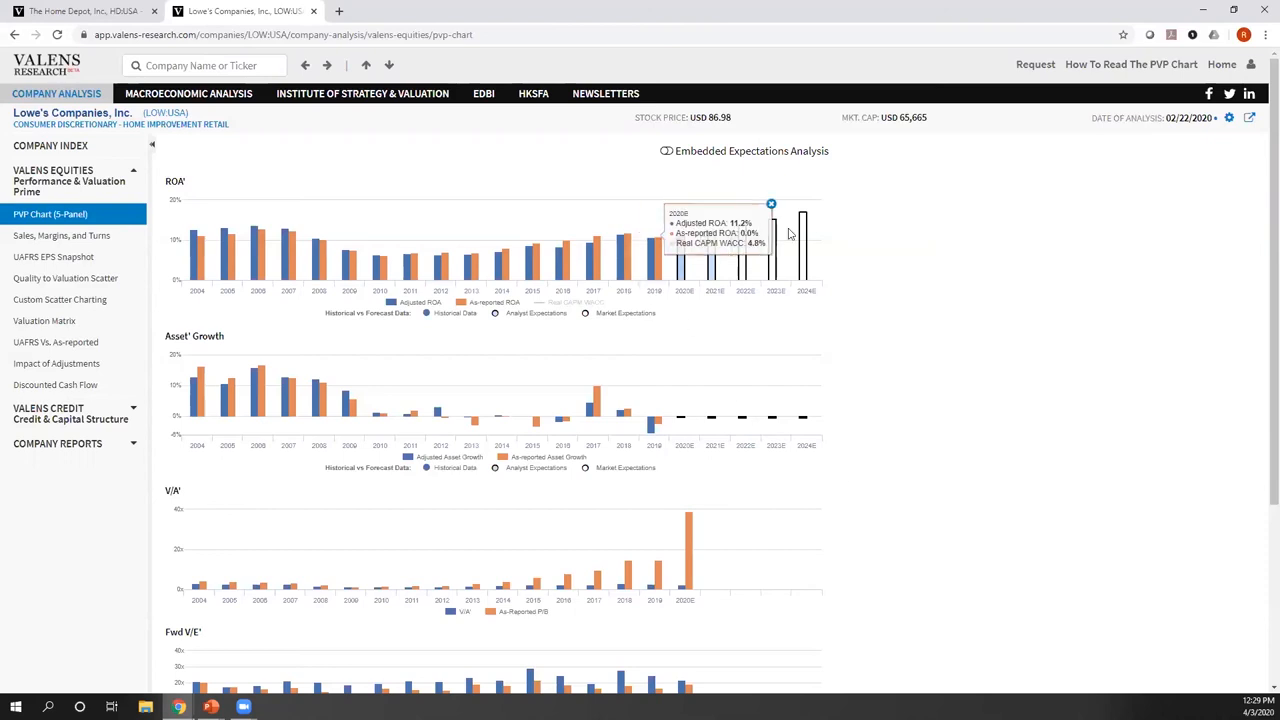
mouse_move(828, 220)
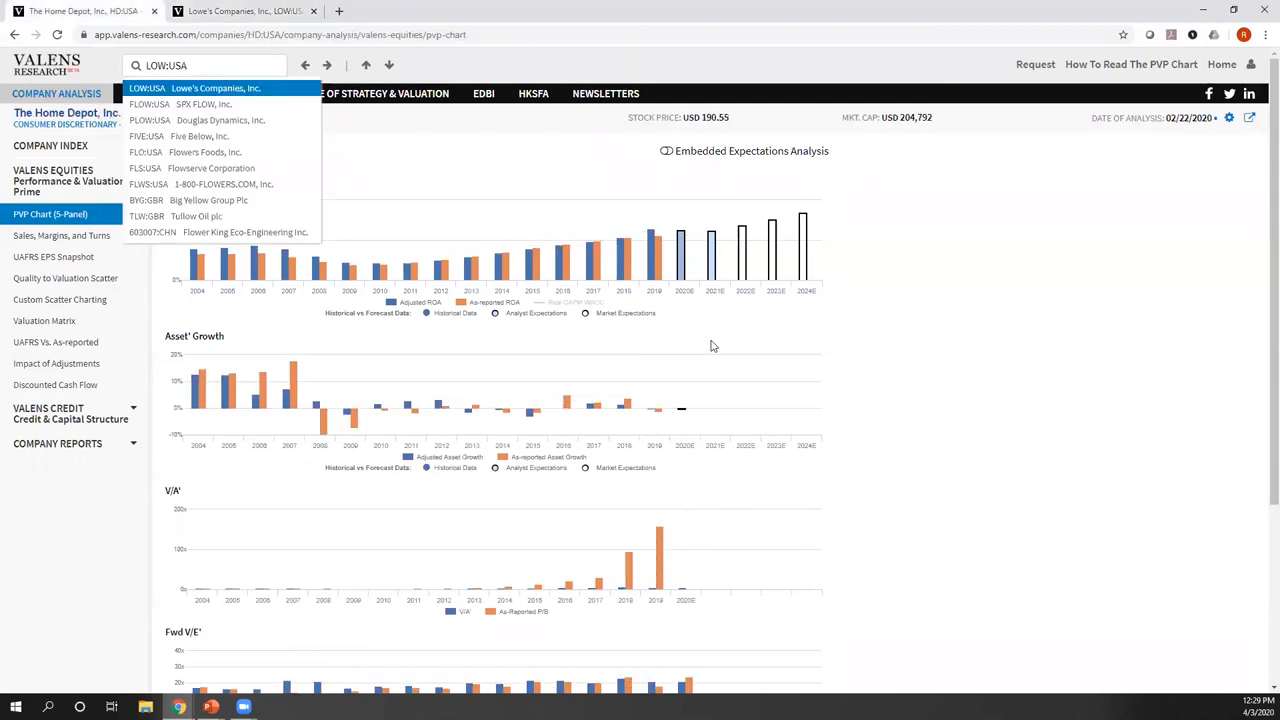
click(216, 88)
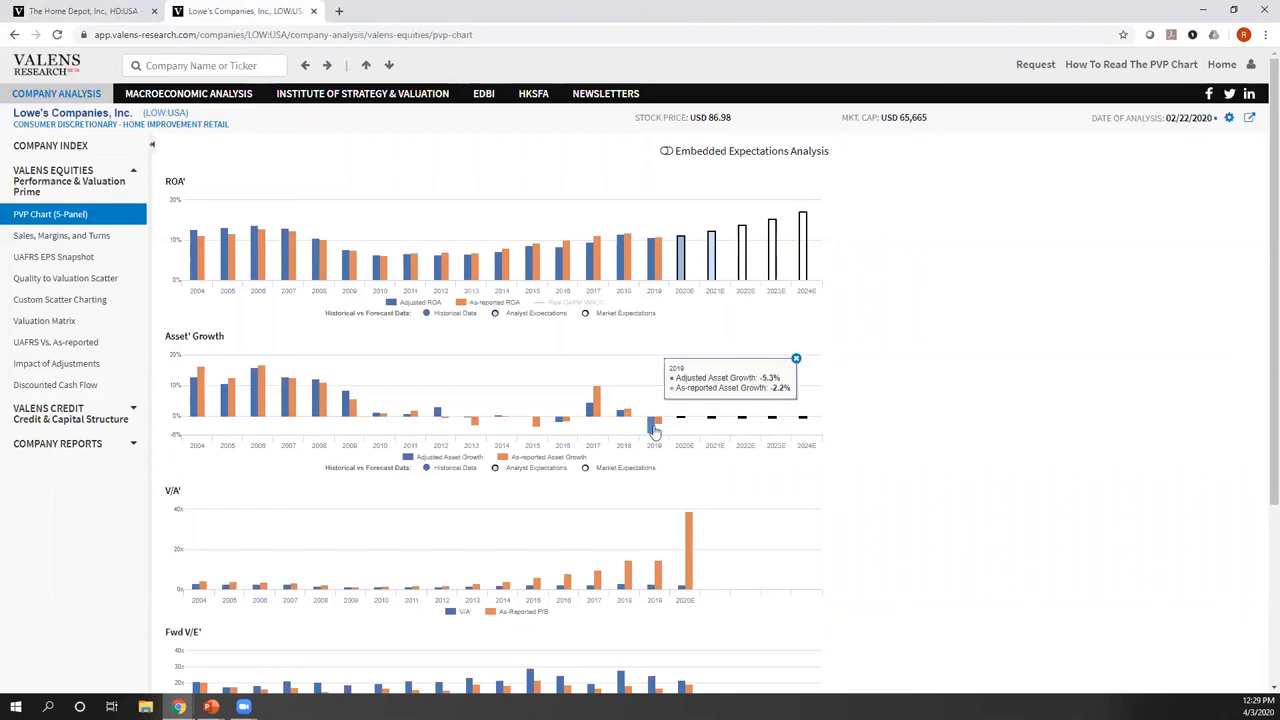
mouse_move(880, 348)
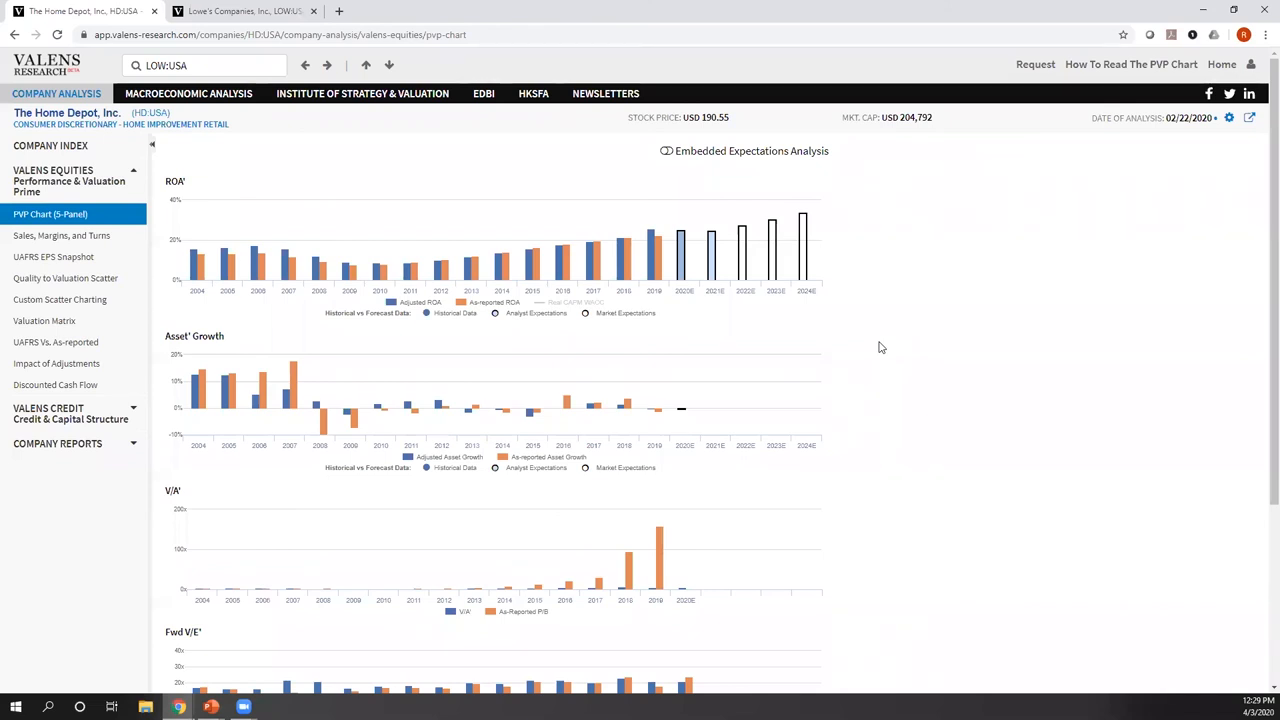
- Keep only Lowe's PVP chart tab, shown full screen, ready for a new ticker search
click(244, 12)
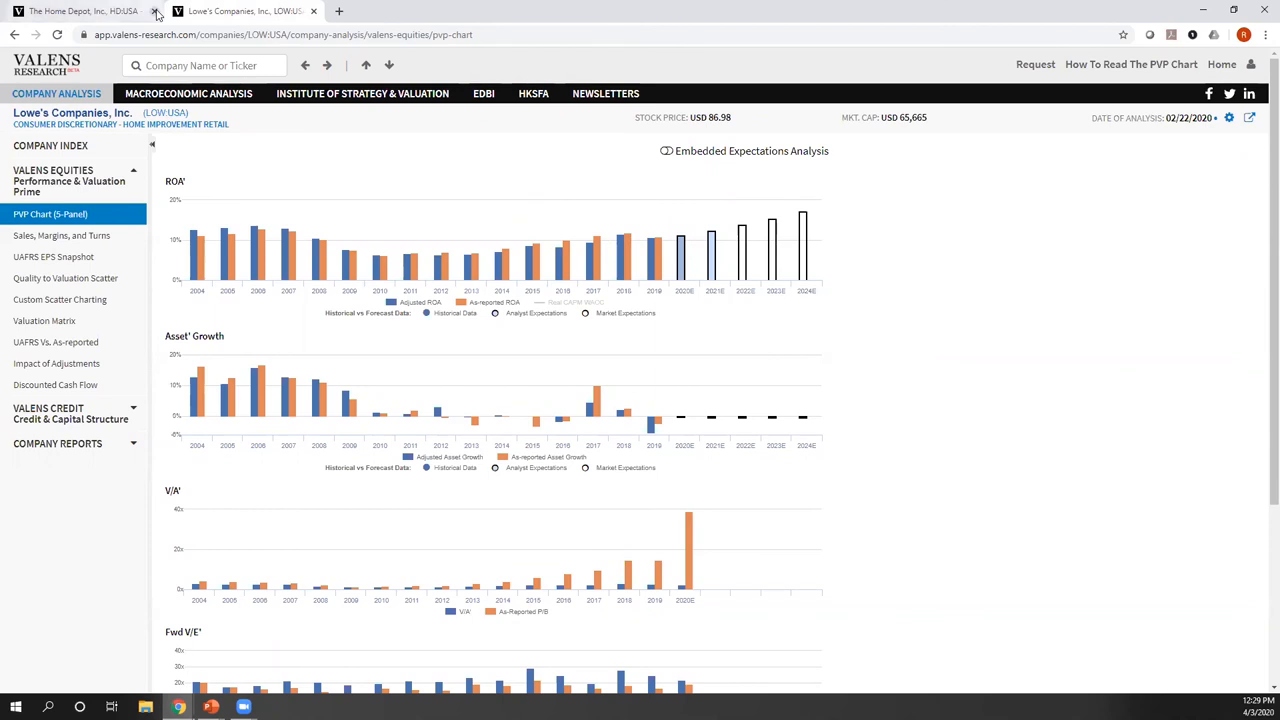
click(156, 12)
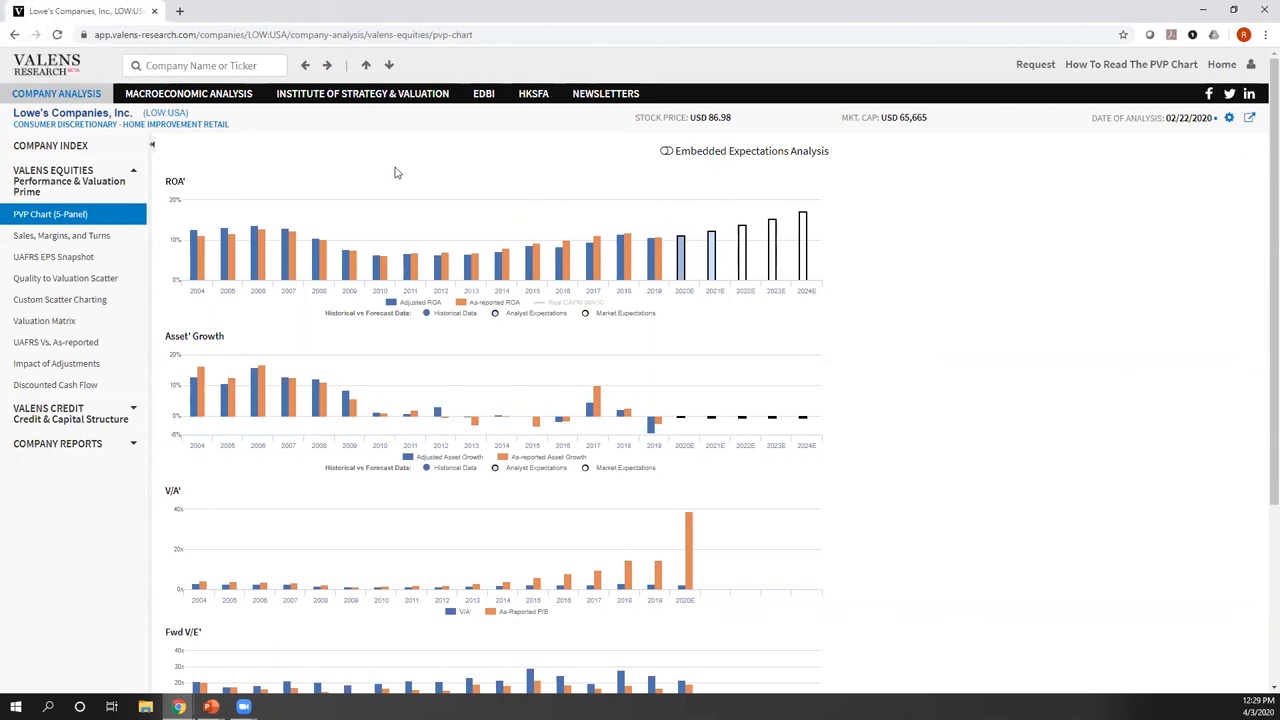
key(f11)
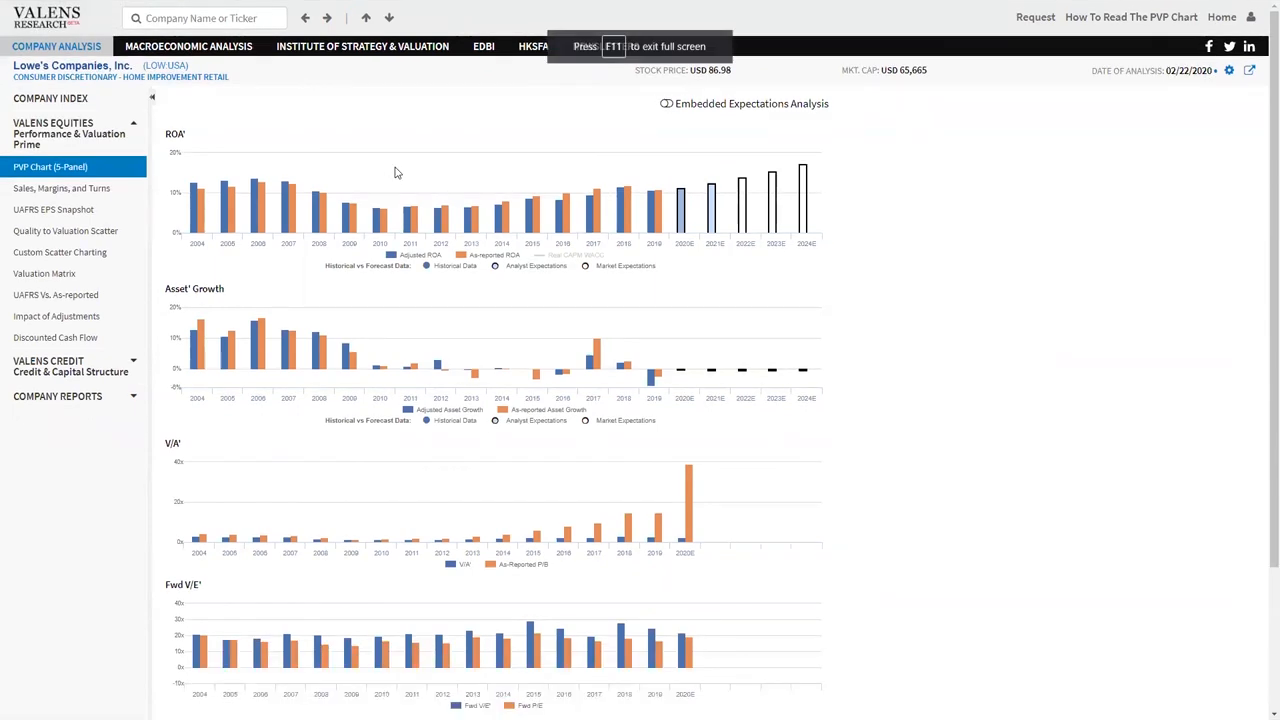
click(204, 18)
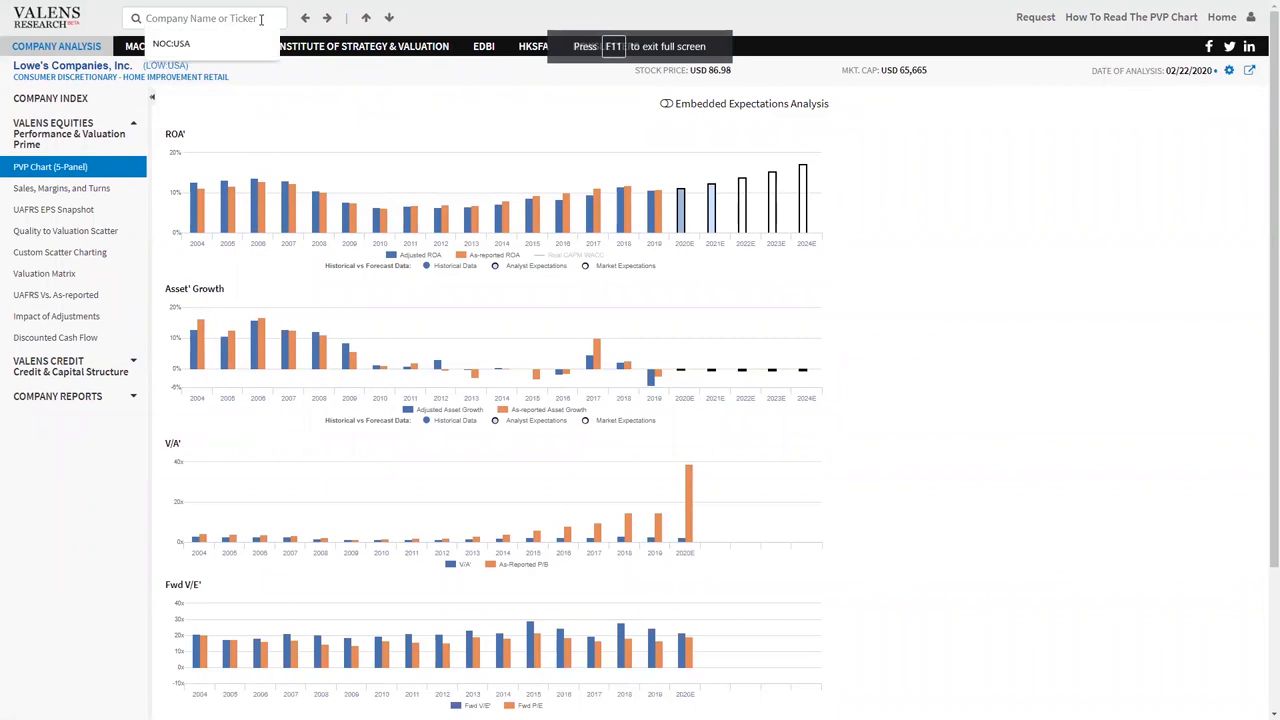